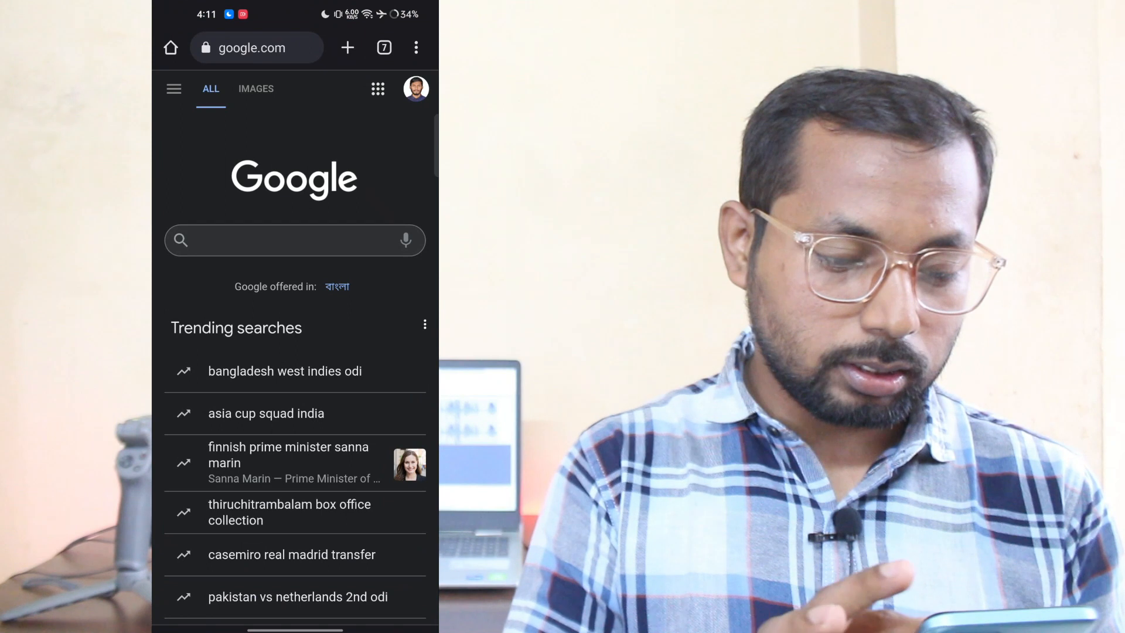
Search Google for 'dji mimo' via the suggestion after typing 'dj'
text(dj)
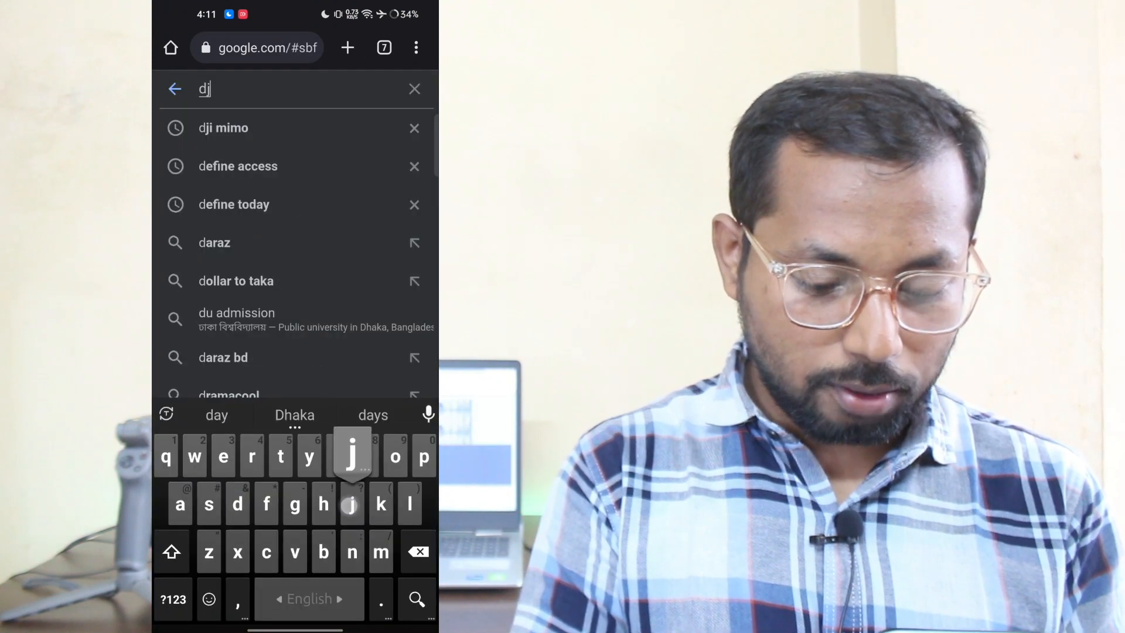
click(222, 128)
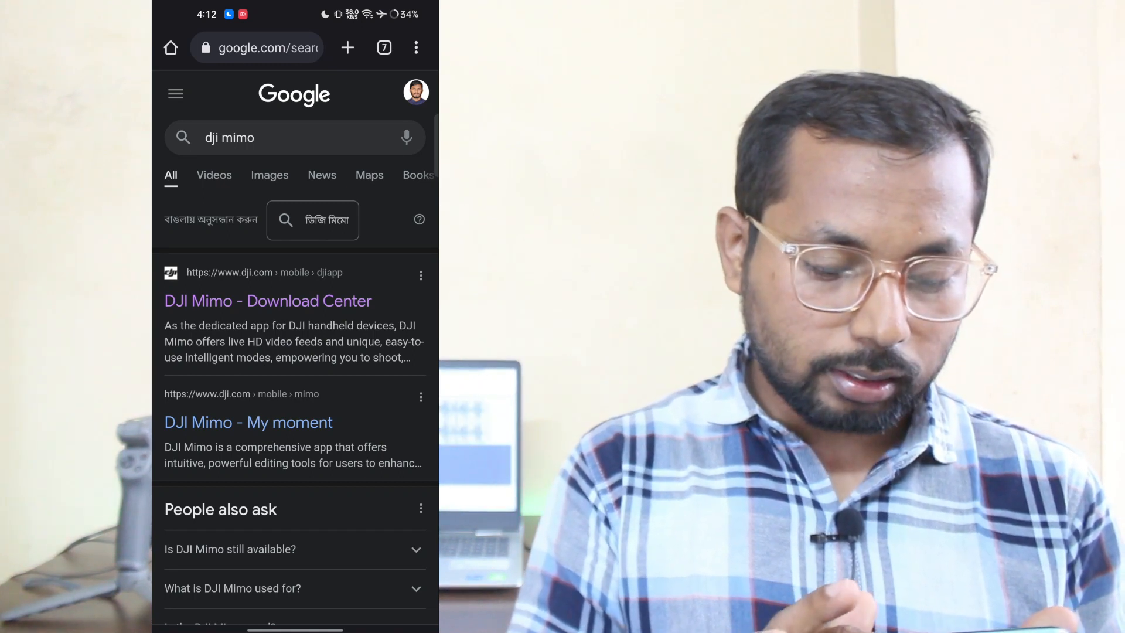
Open the 'DJI Mimo - Download Center' result and read the Android APK and supported devices section
click(267, 300)
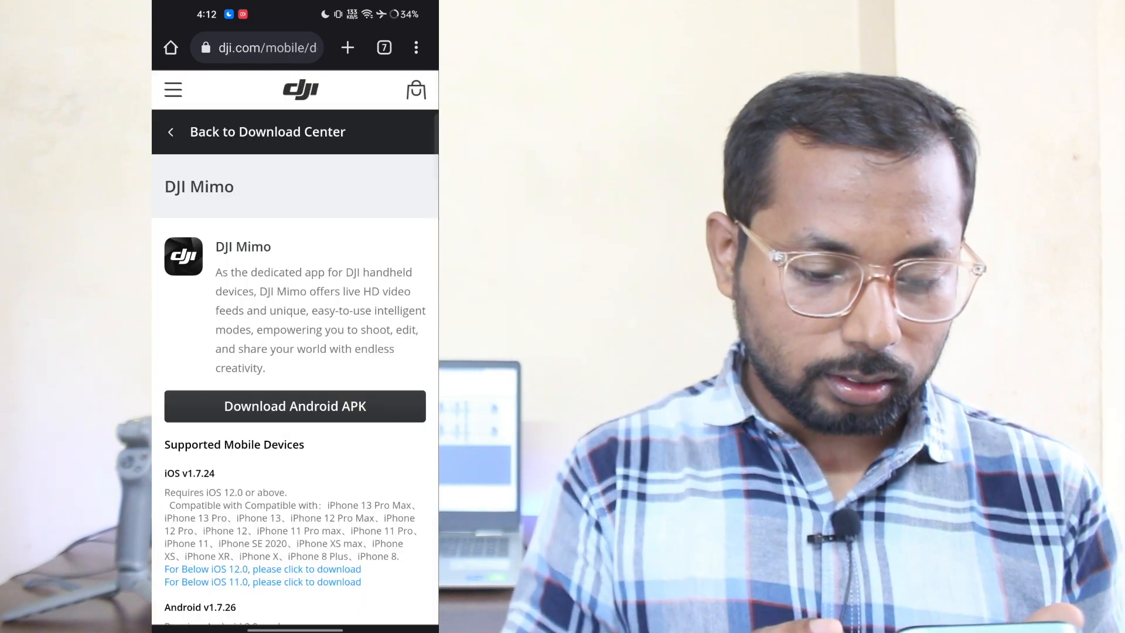
scroll(down, 3)
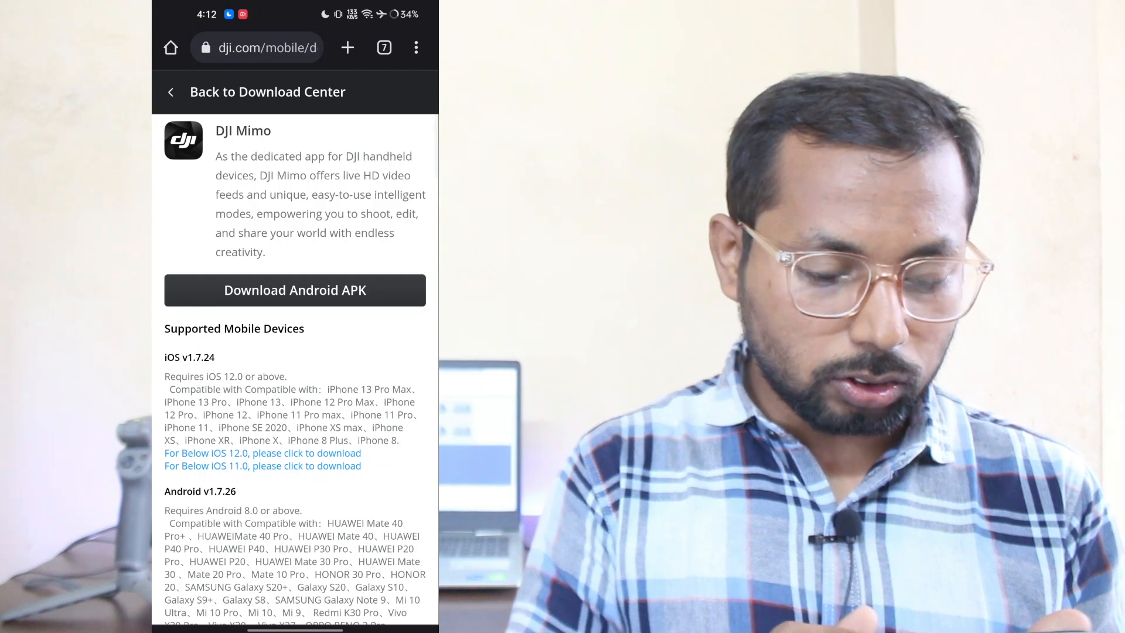
scroll(down, 3)
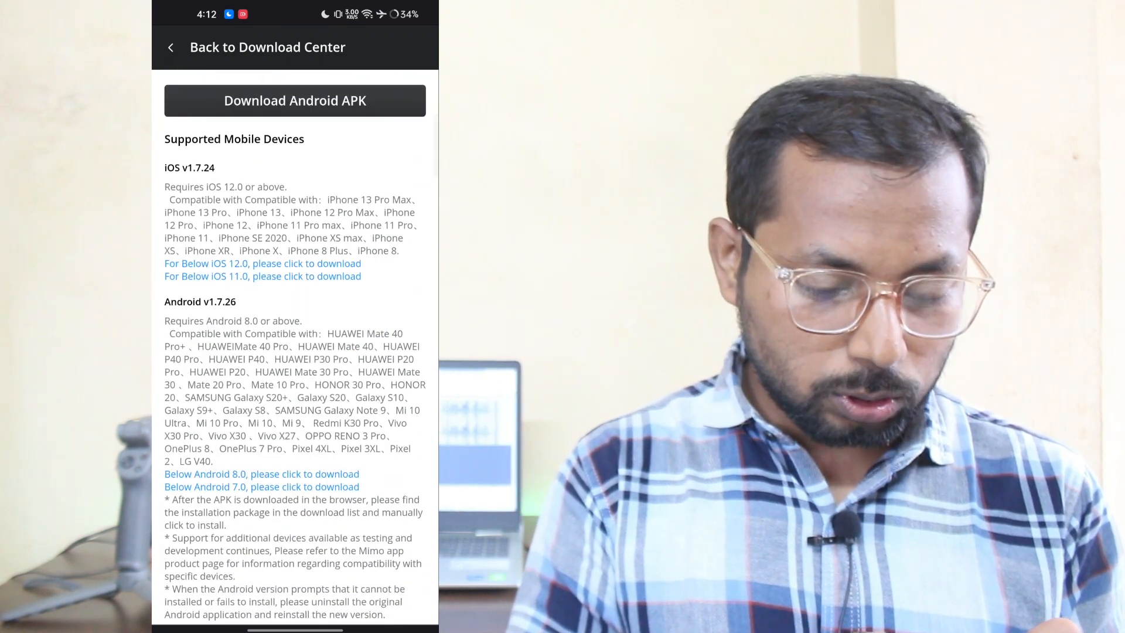
scroll(down, 3)
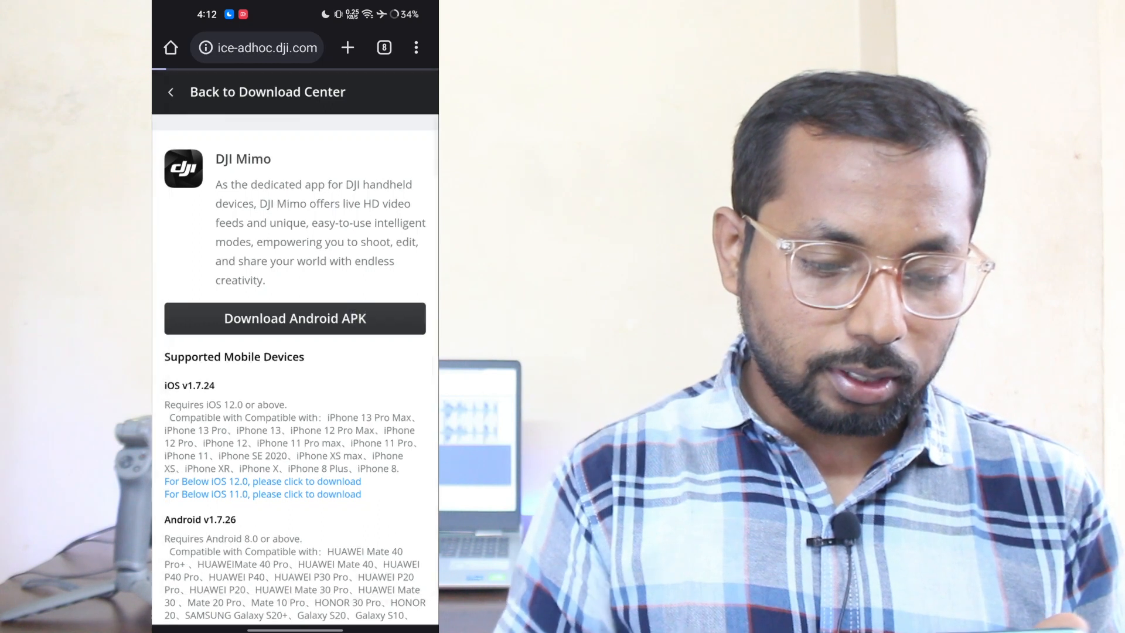
Download the Android APK, choosing 'Download anyway' on the harmful-file warning, and view its details
click(294, 317)
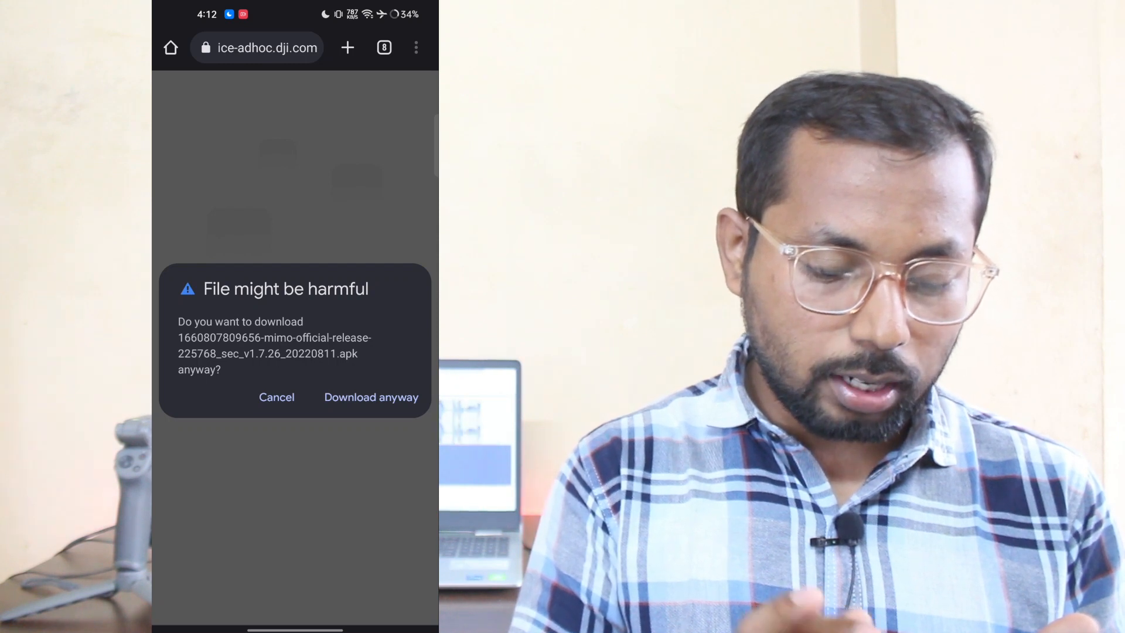
click(372, 398)
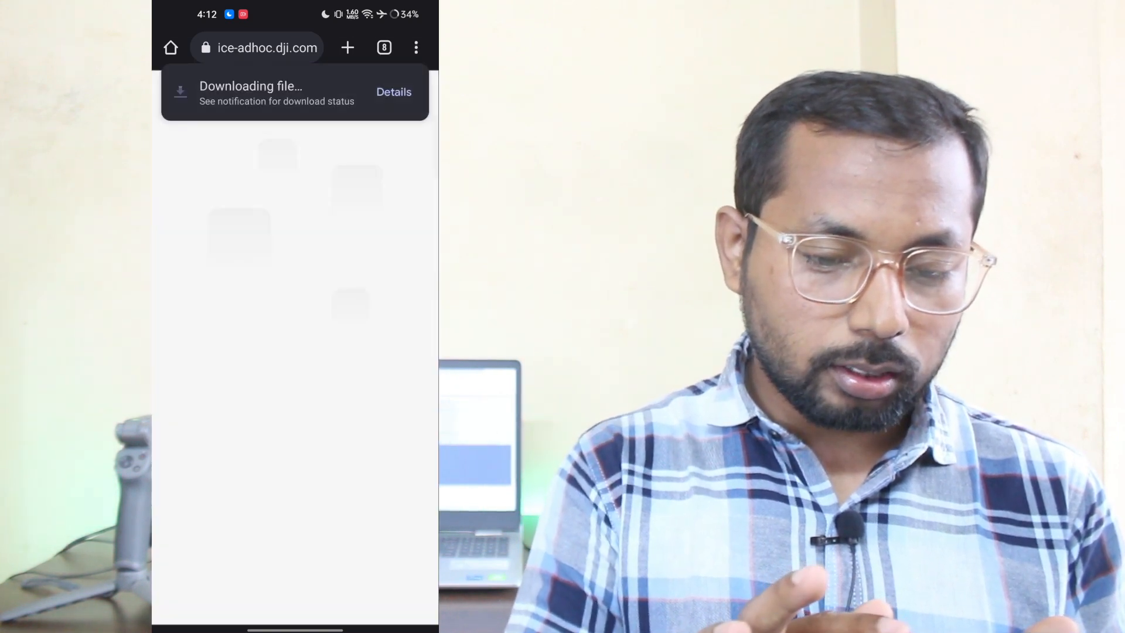
click(394, 92)
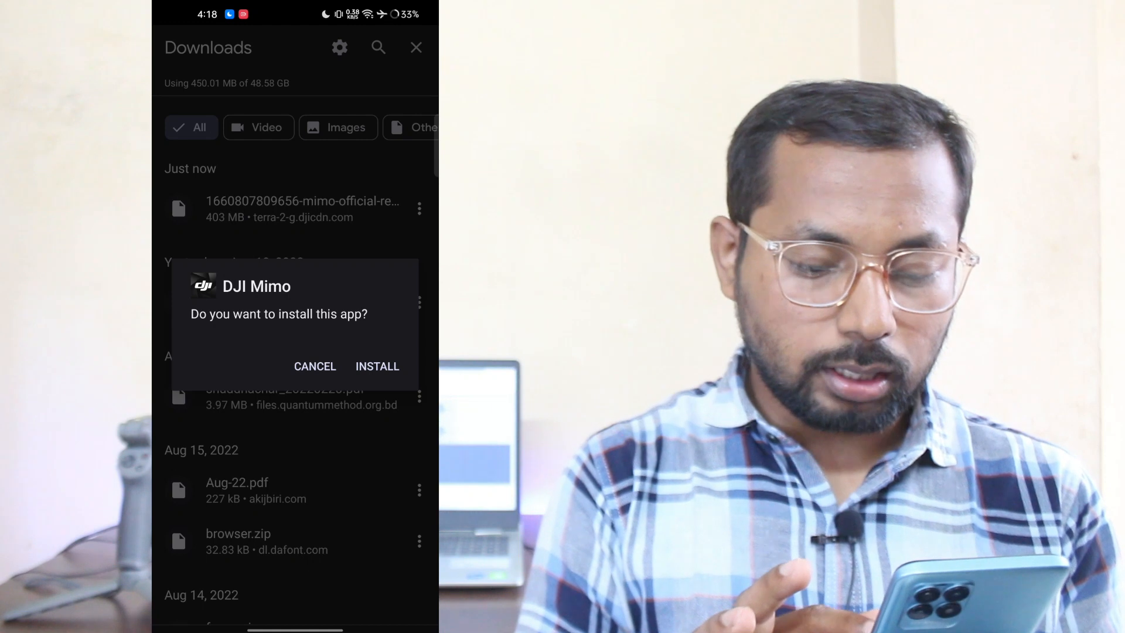
Install DJI Mimo from the downloaded APK and close the 'App installed' prompt with DONE
click(376, 366)
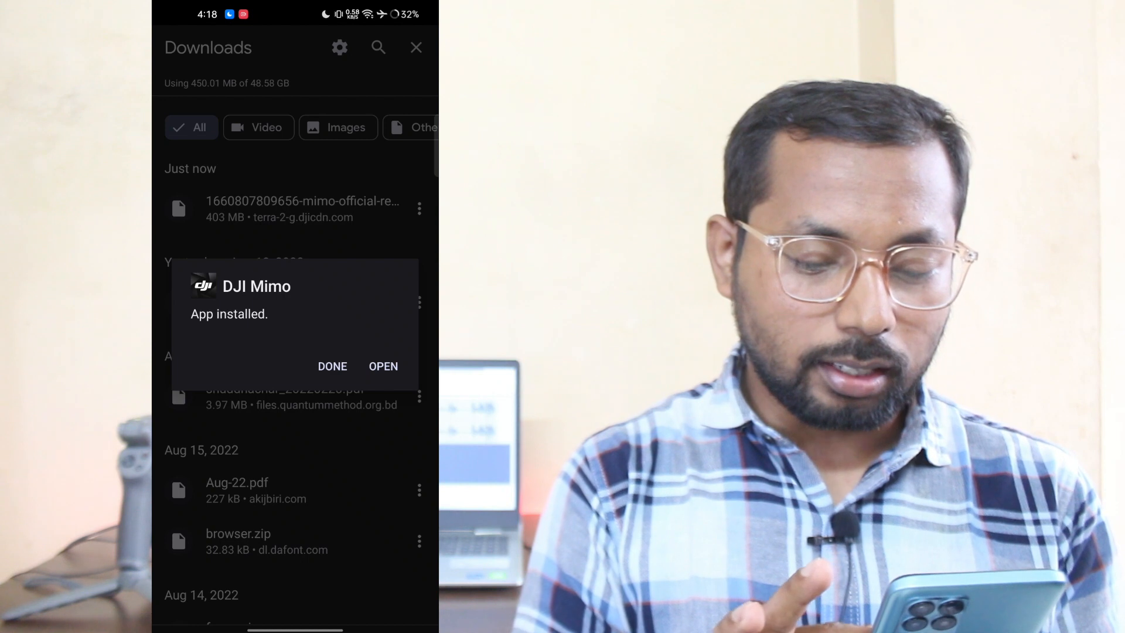
click(332, 365)
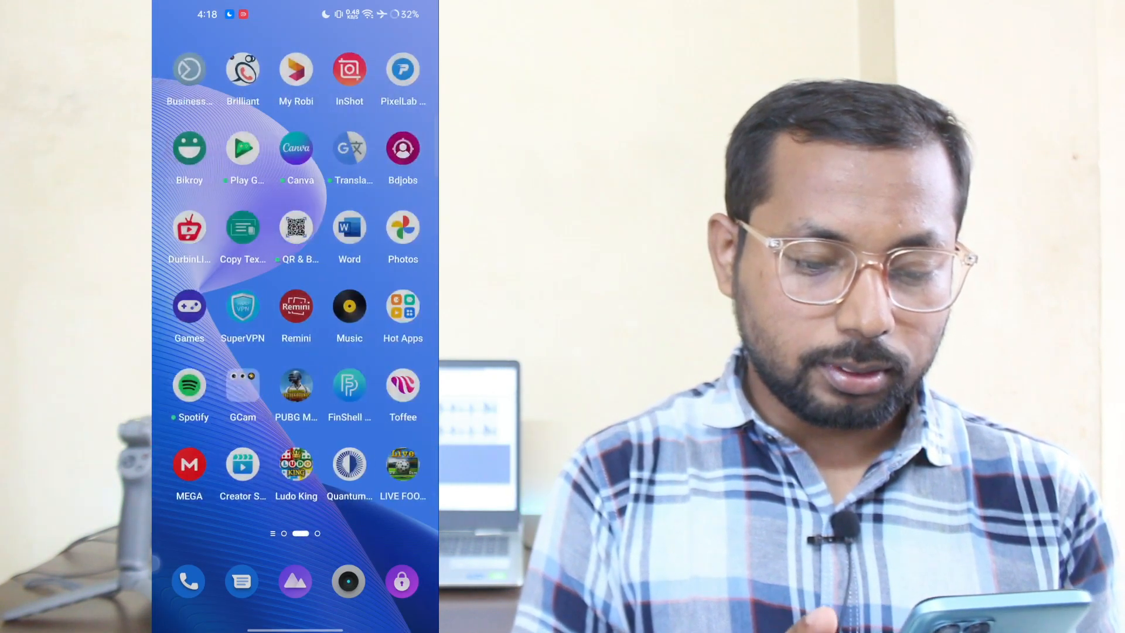
Launch DJI Mimo from its icon on the next home screen page
scroll(left, 3)
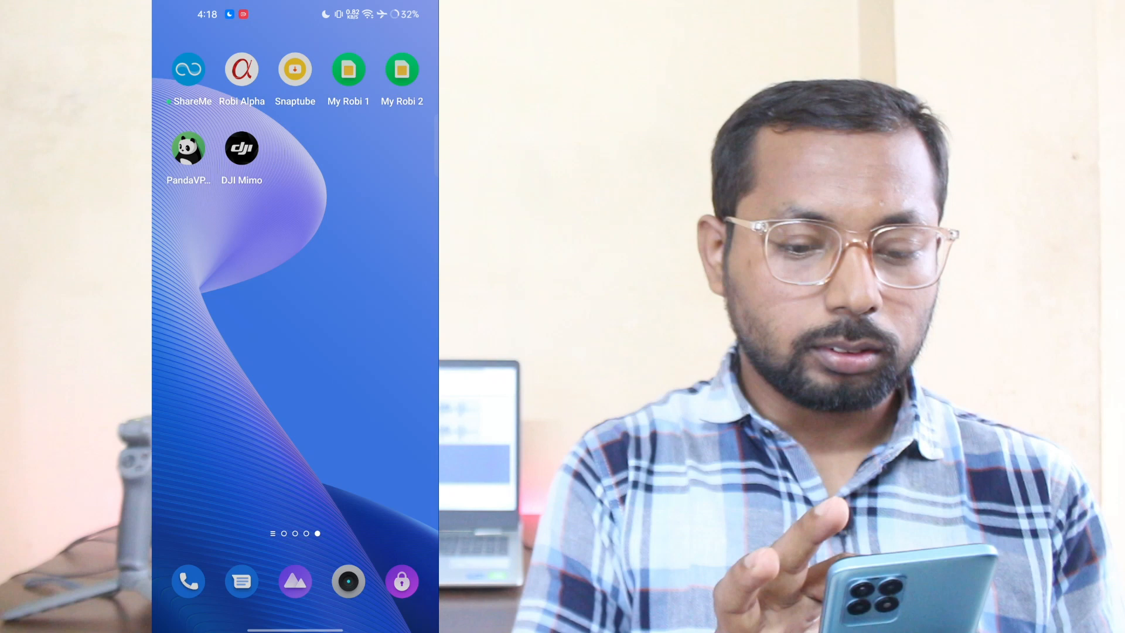
click(242, 149)
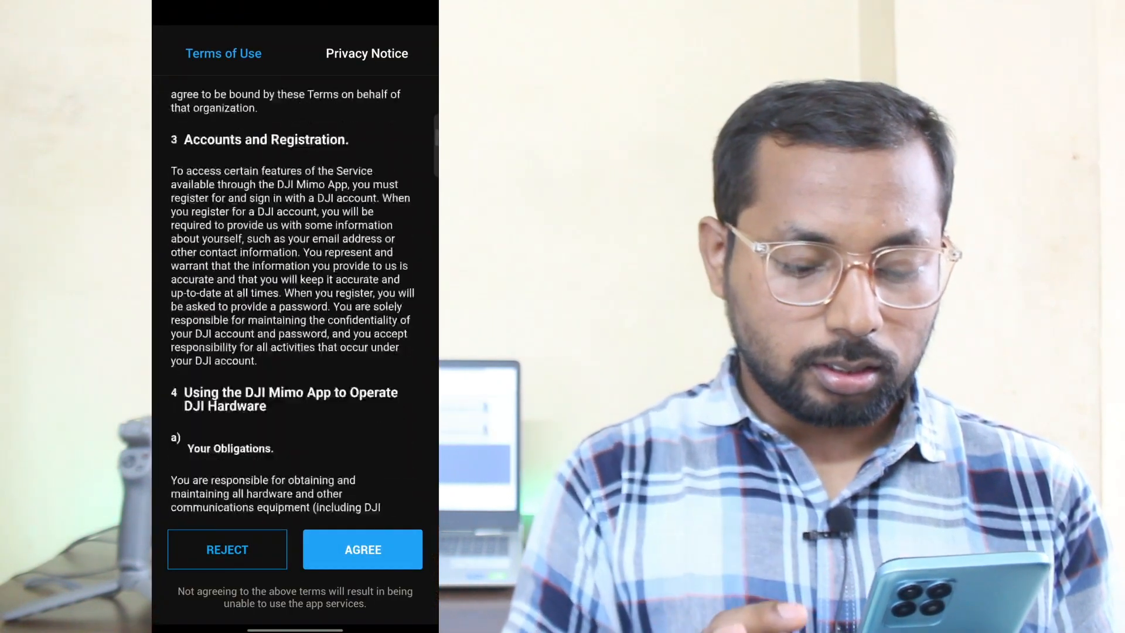
Agree to the Terms of Use and answer the DJI Product Improvement Program prompt
scroll(down, 3)
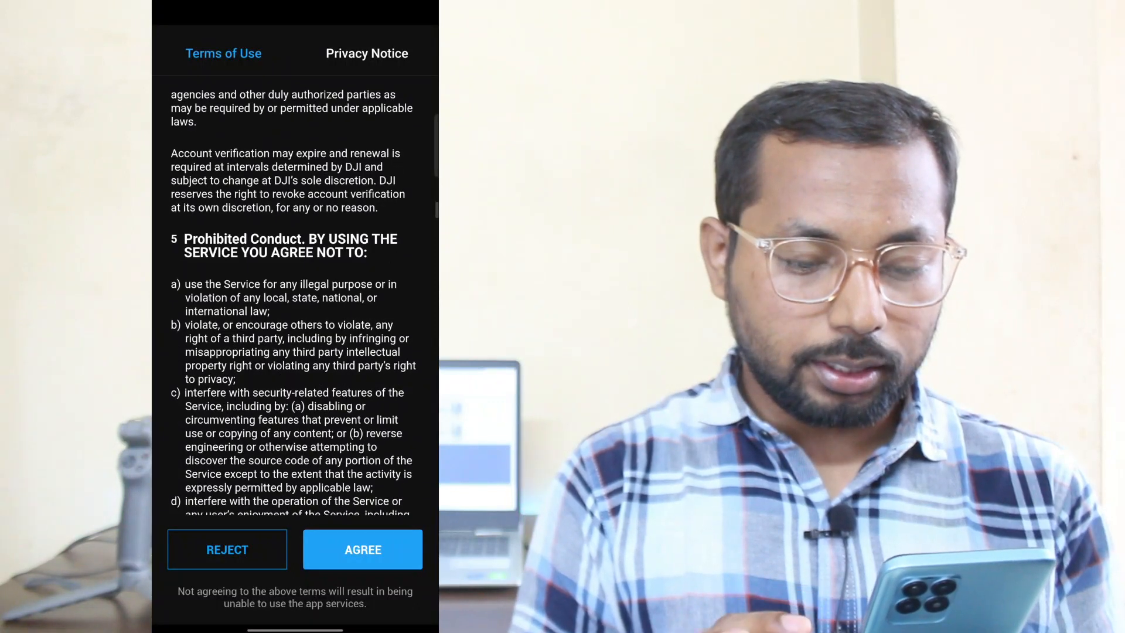
click(362, 550)
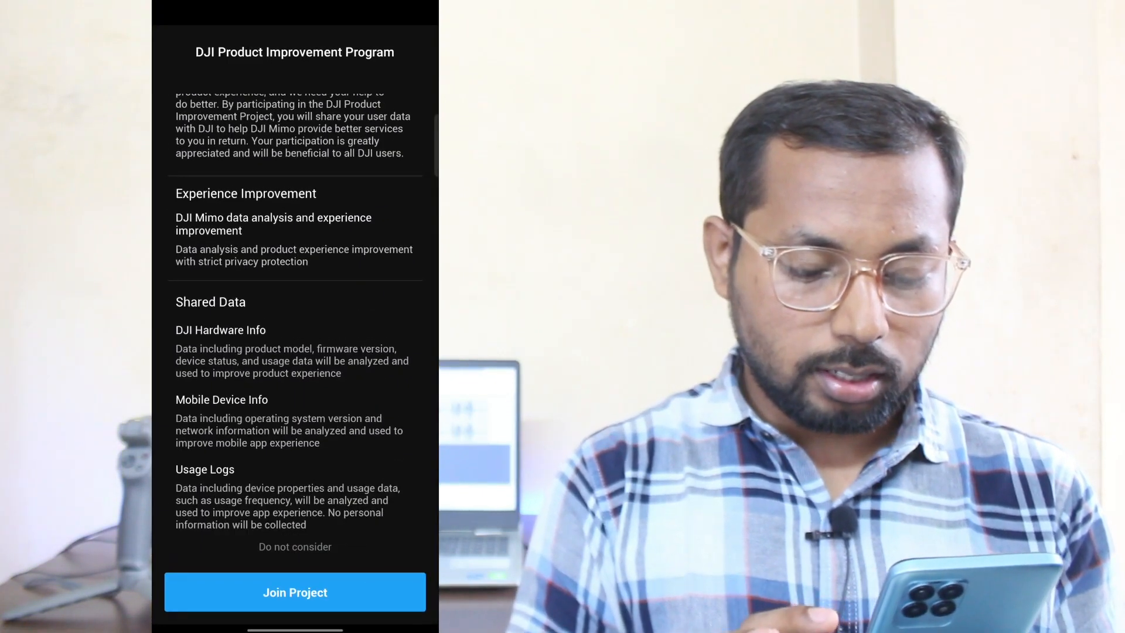
click(294, 592)
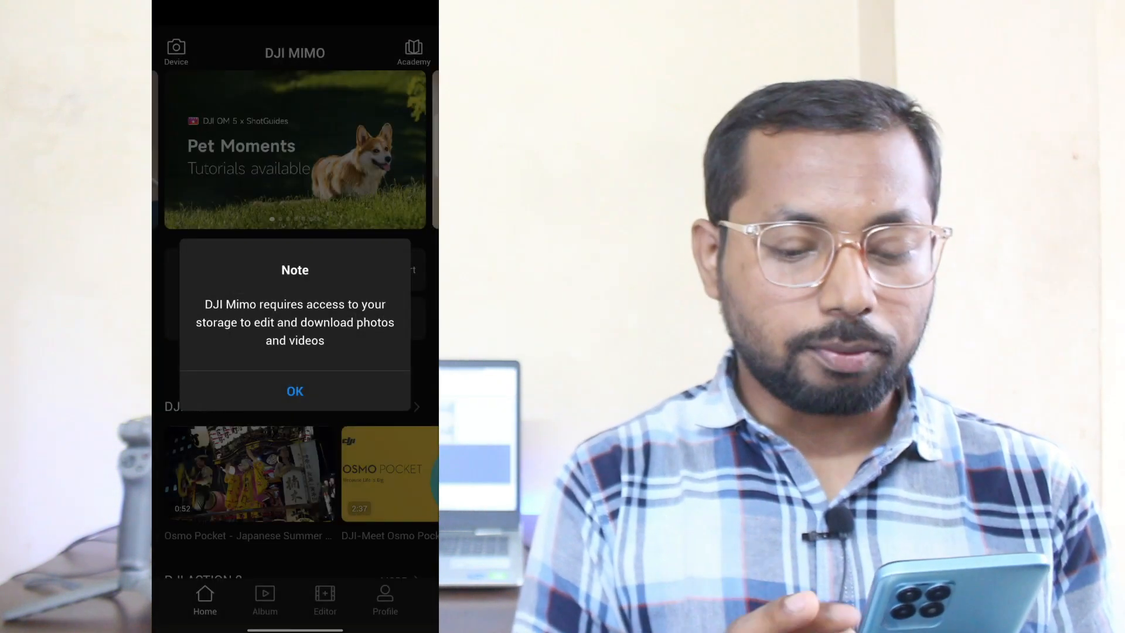
Allow photos and media access, then allow location access 'While using the app'
click(294, 390)
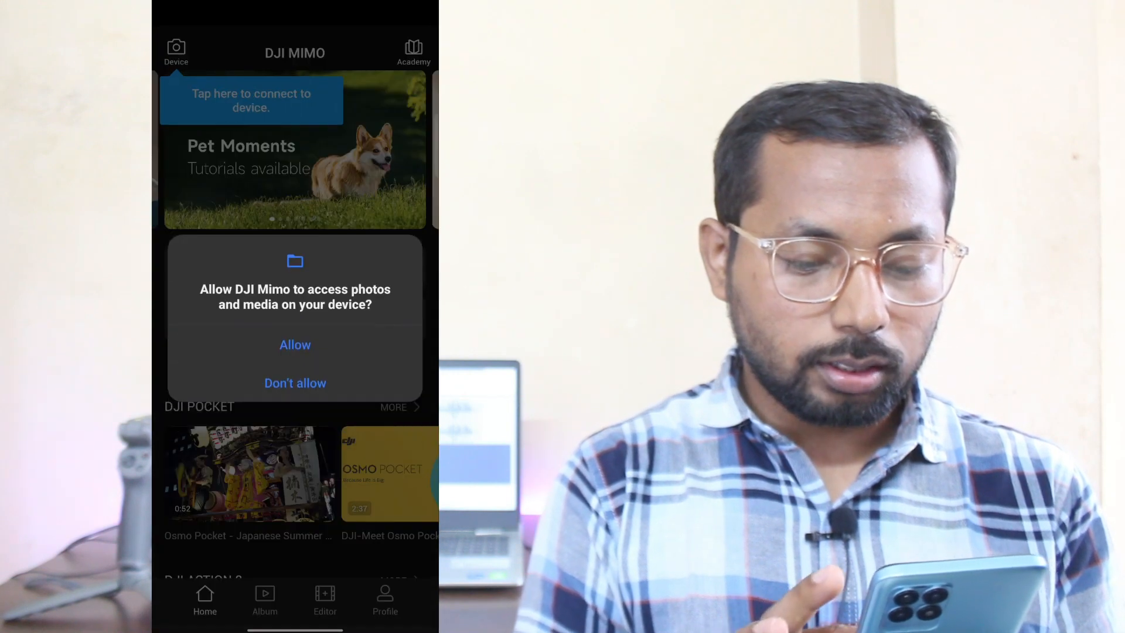
click(294, 345)
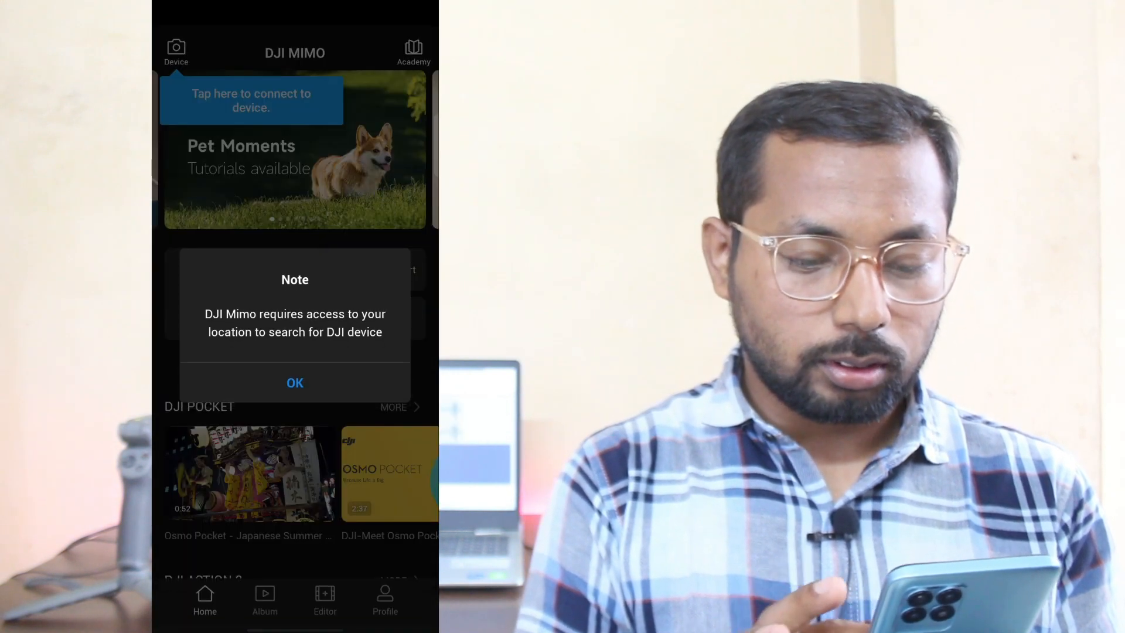
click(294, 382)
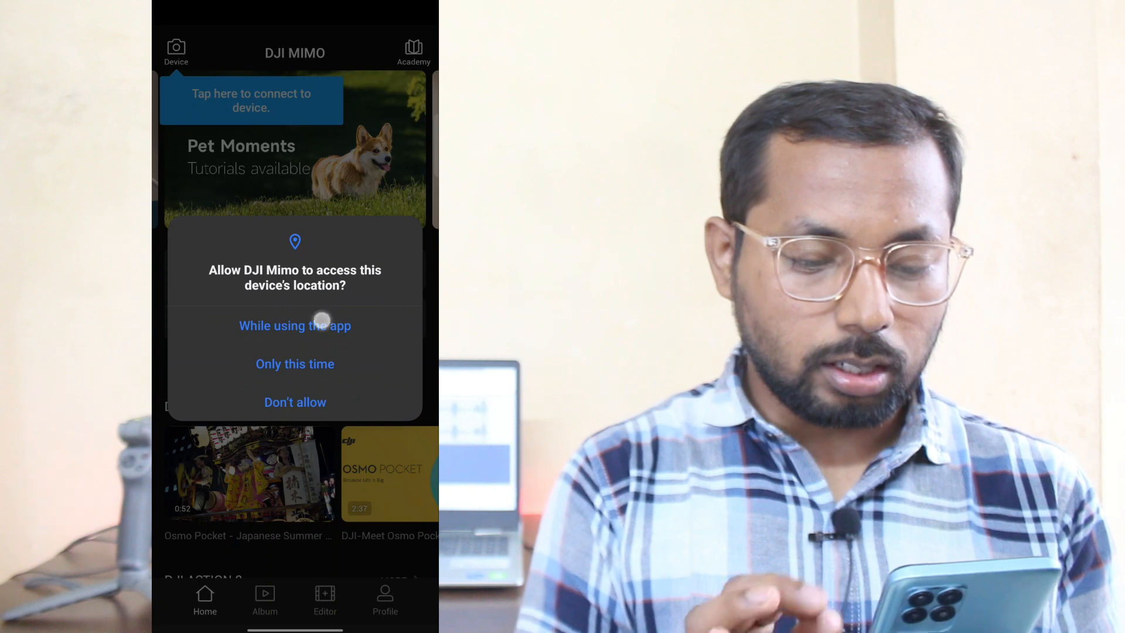
click(294, 325)
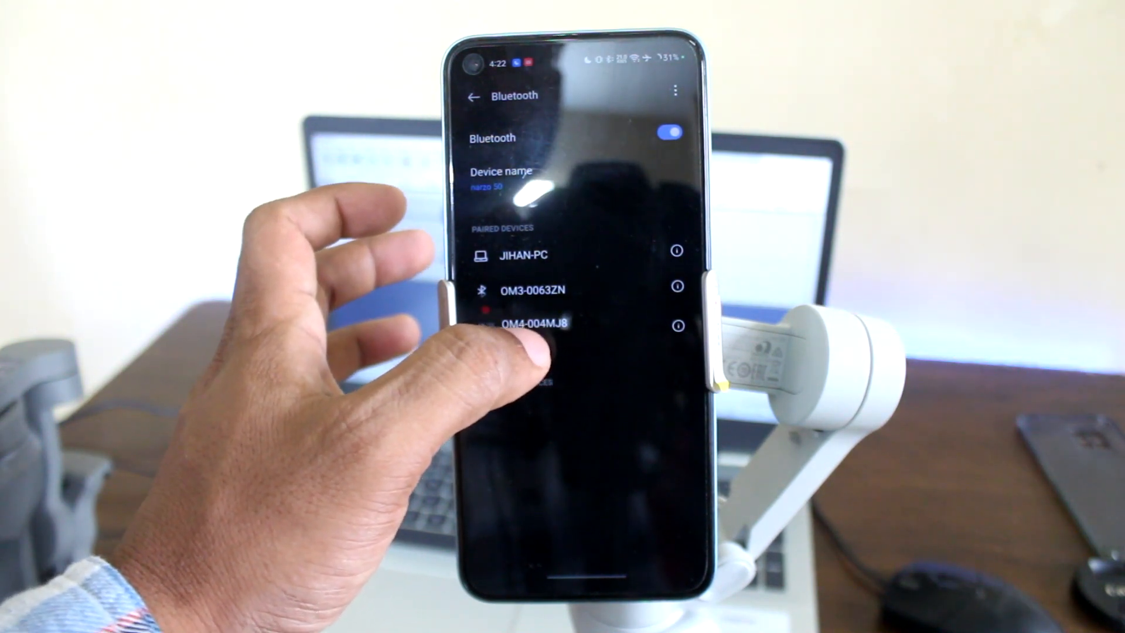
Connect to the paired OM4-004MJ8 gimbal in Bluetooth settings
click(535, 324)
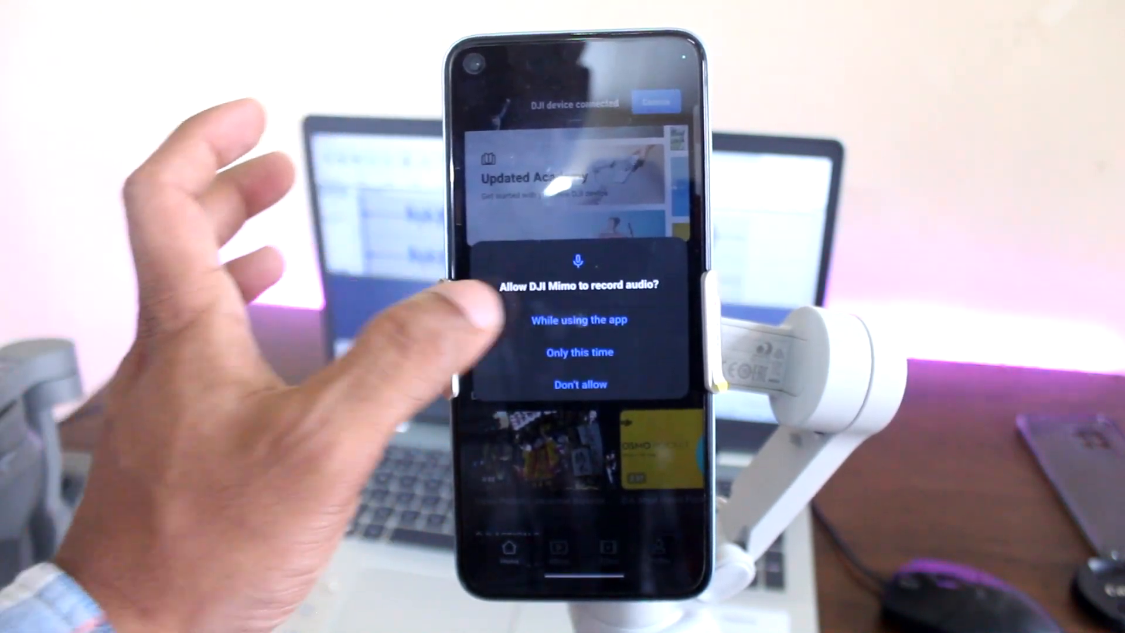
Allow audio recording 'While using the app', leaving the DJI device connected
click(576, 318)
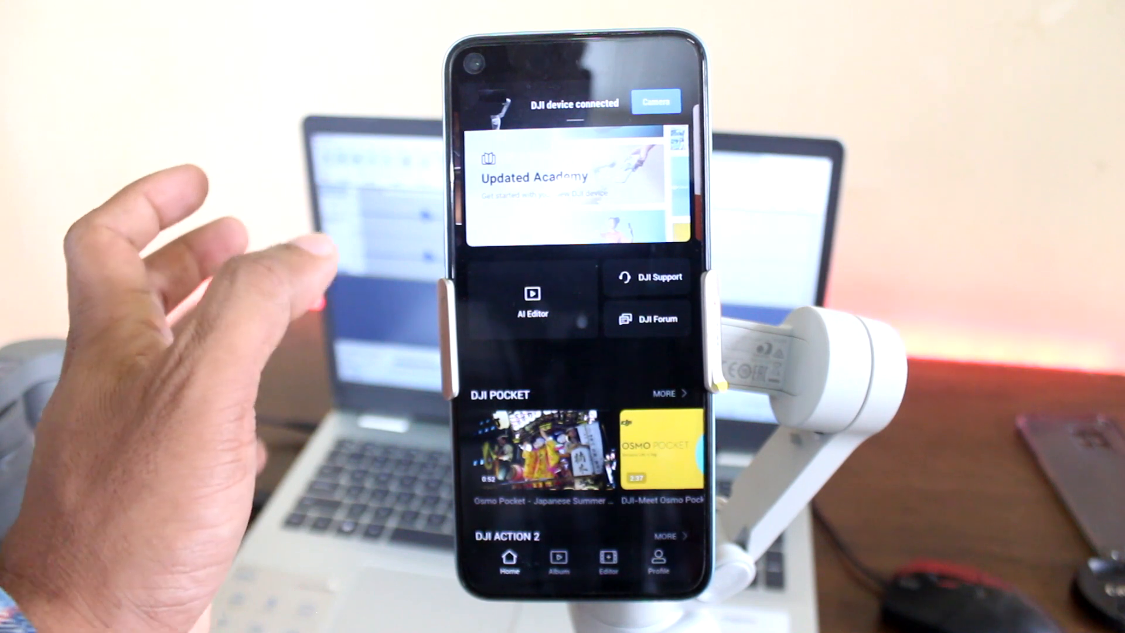